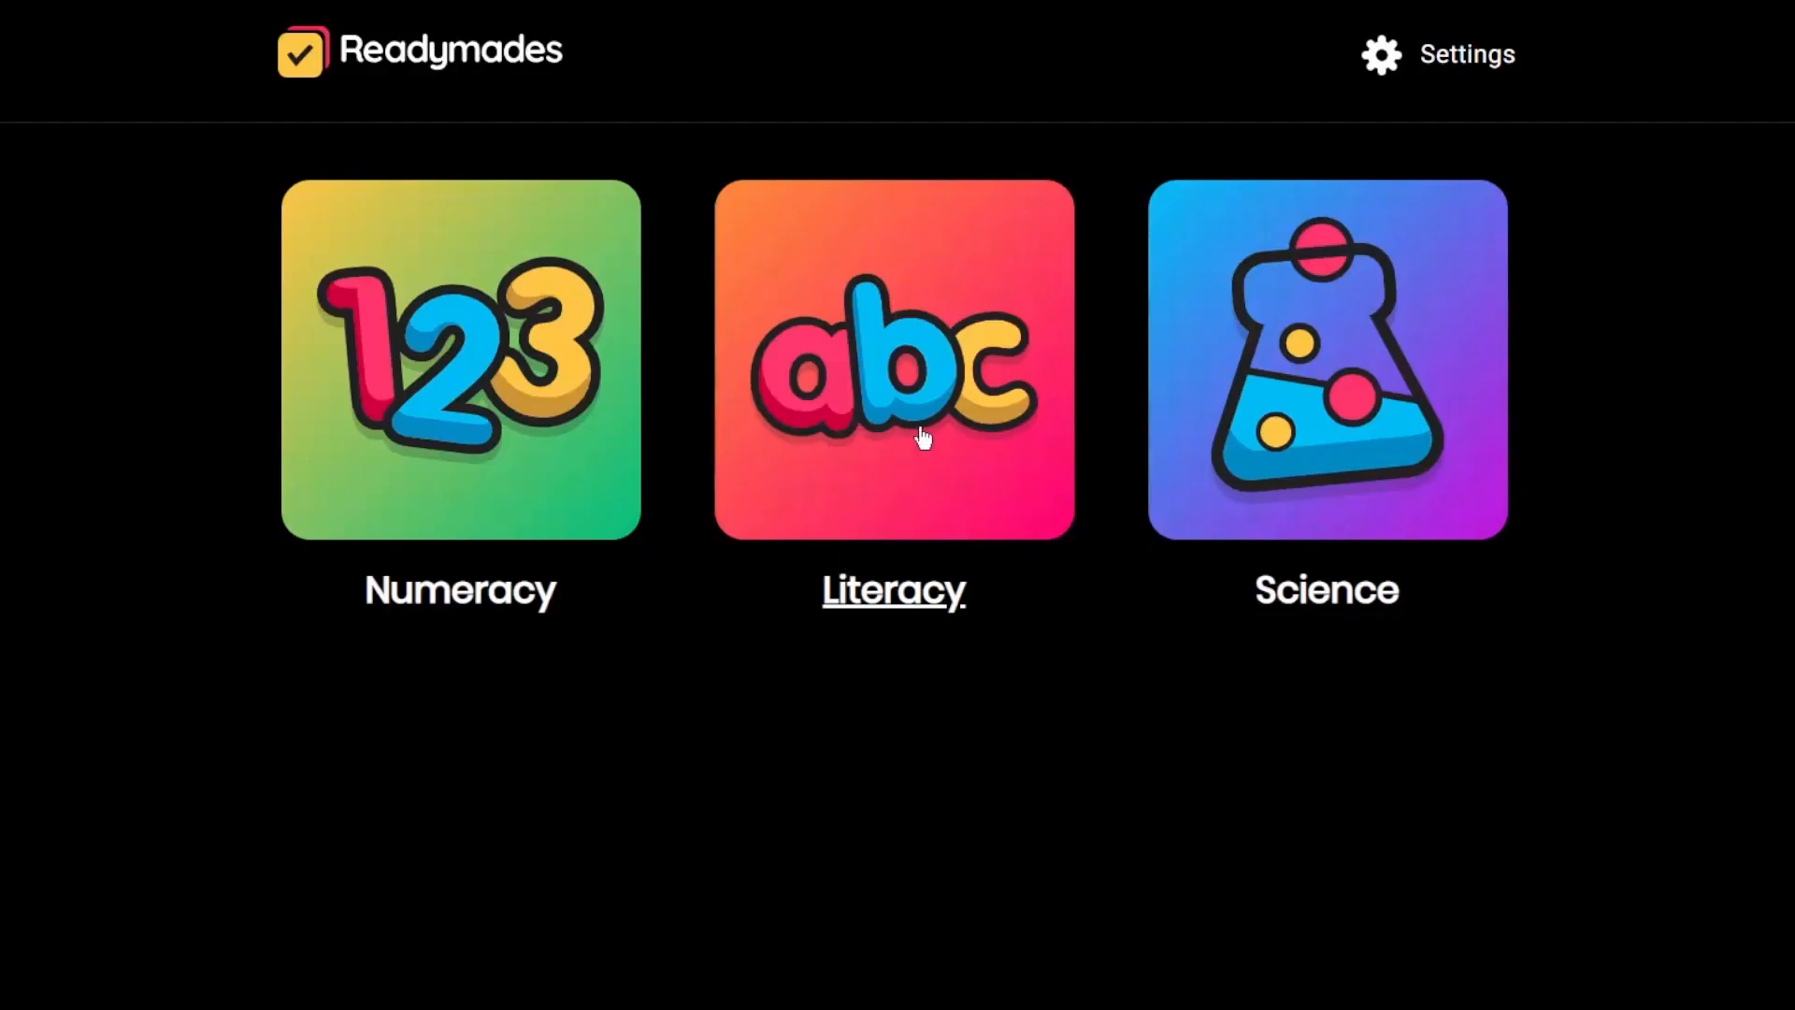
Open Literacy and launch the Initial Sounds activity asking to find the balloons.
left_click(892, 359)
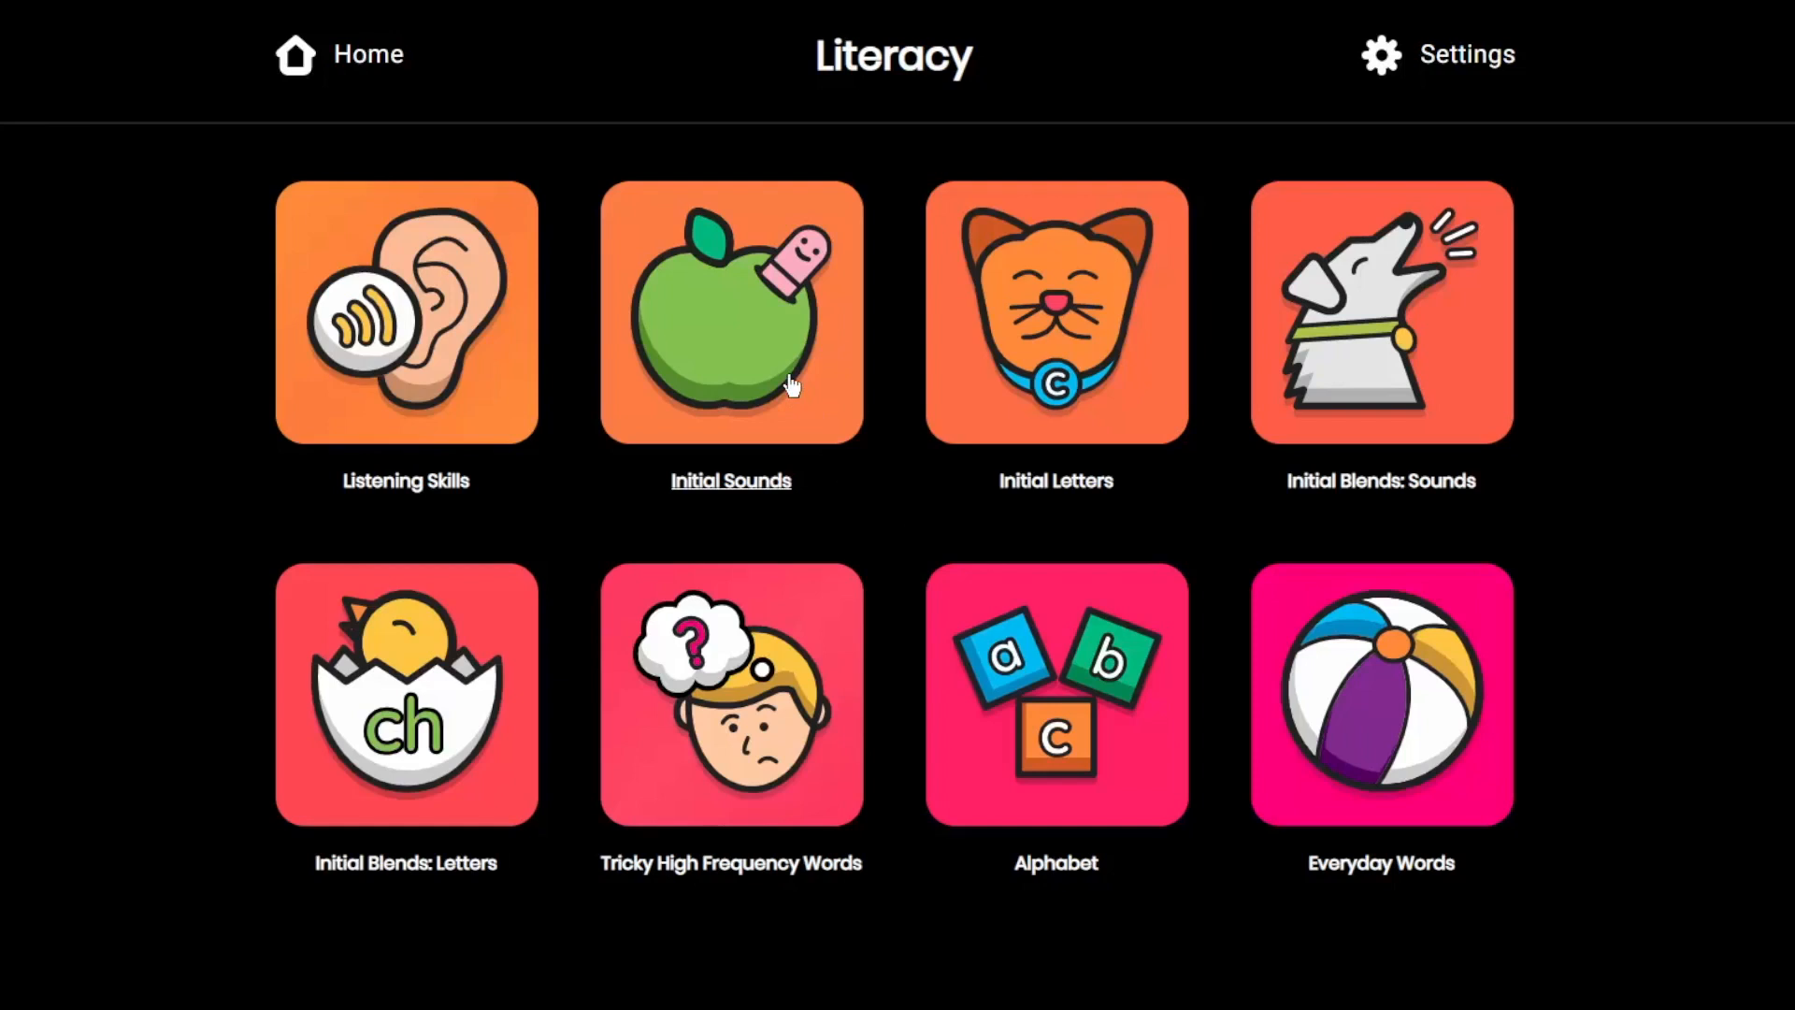
left_click(730, 311)
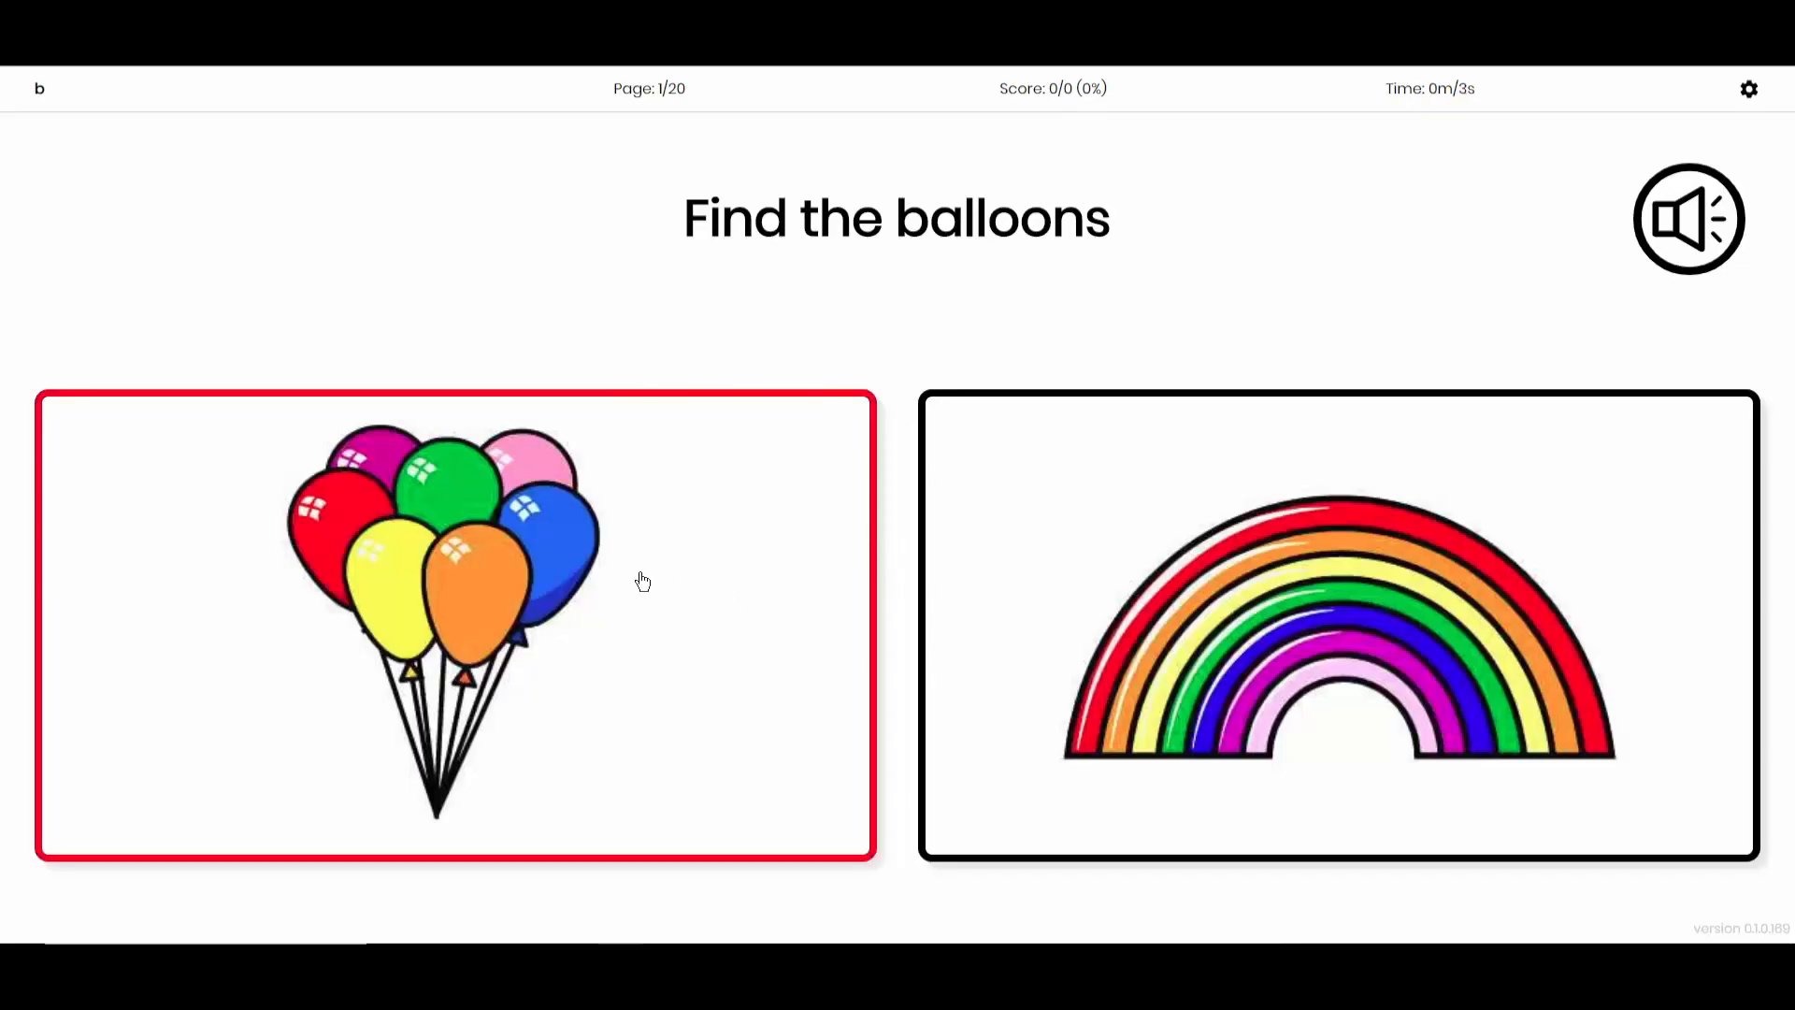
Pick the balloons card, then Daddy Bear in The three bears activity.
left_click(454, 623)
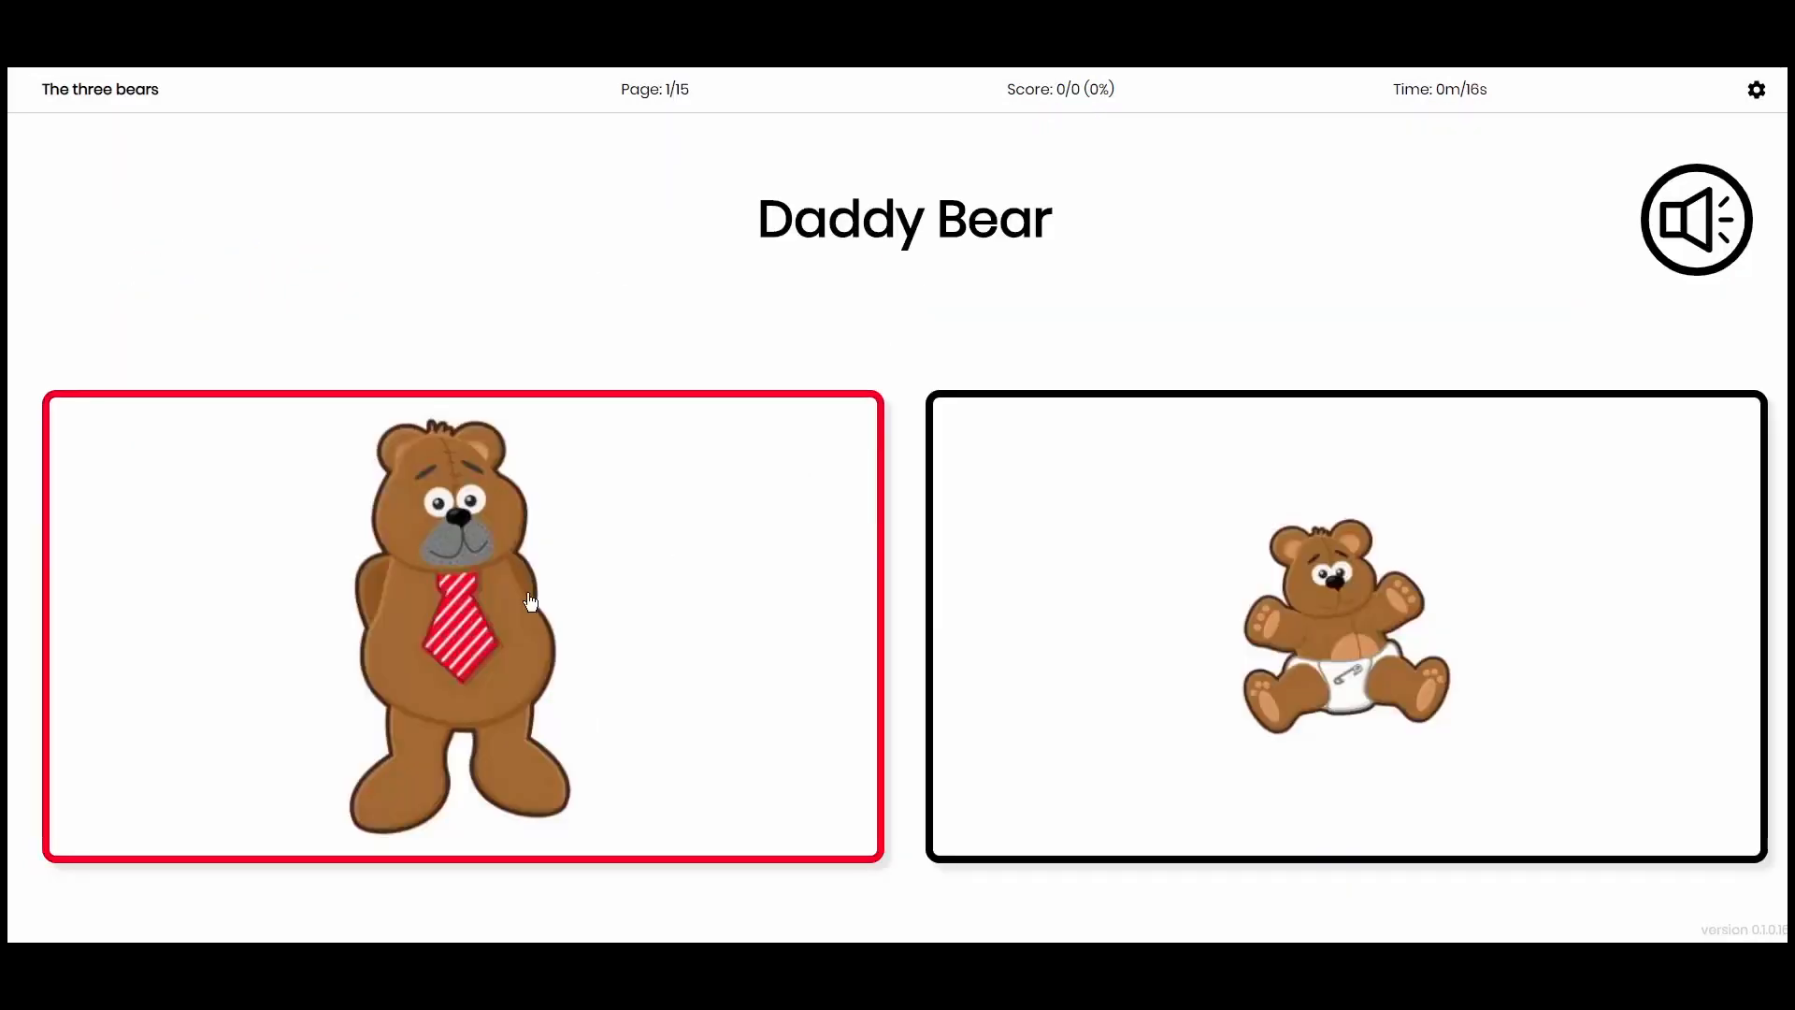
left_click(459, 626)
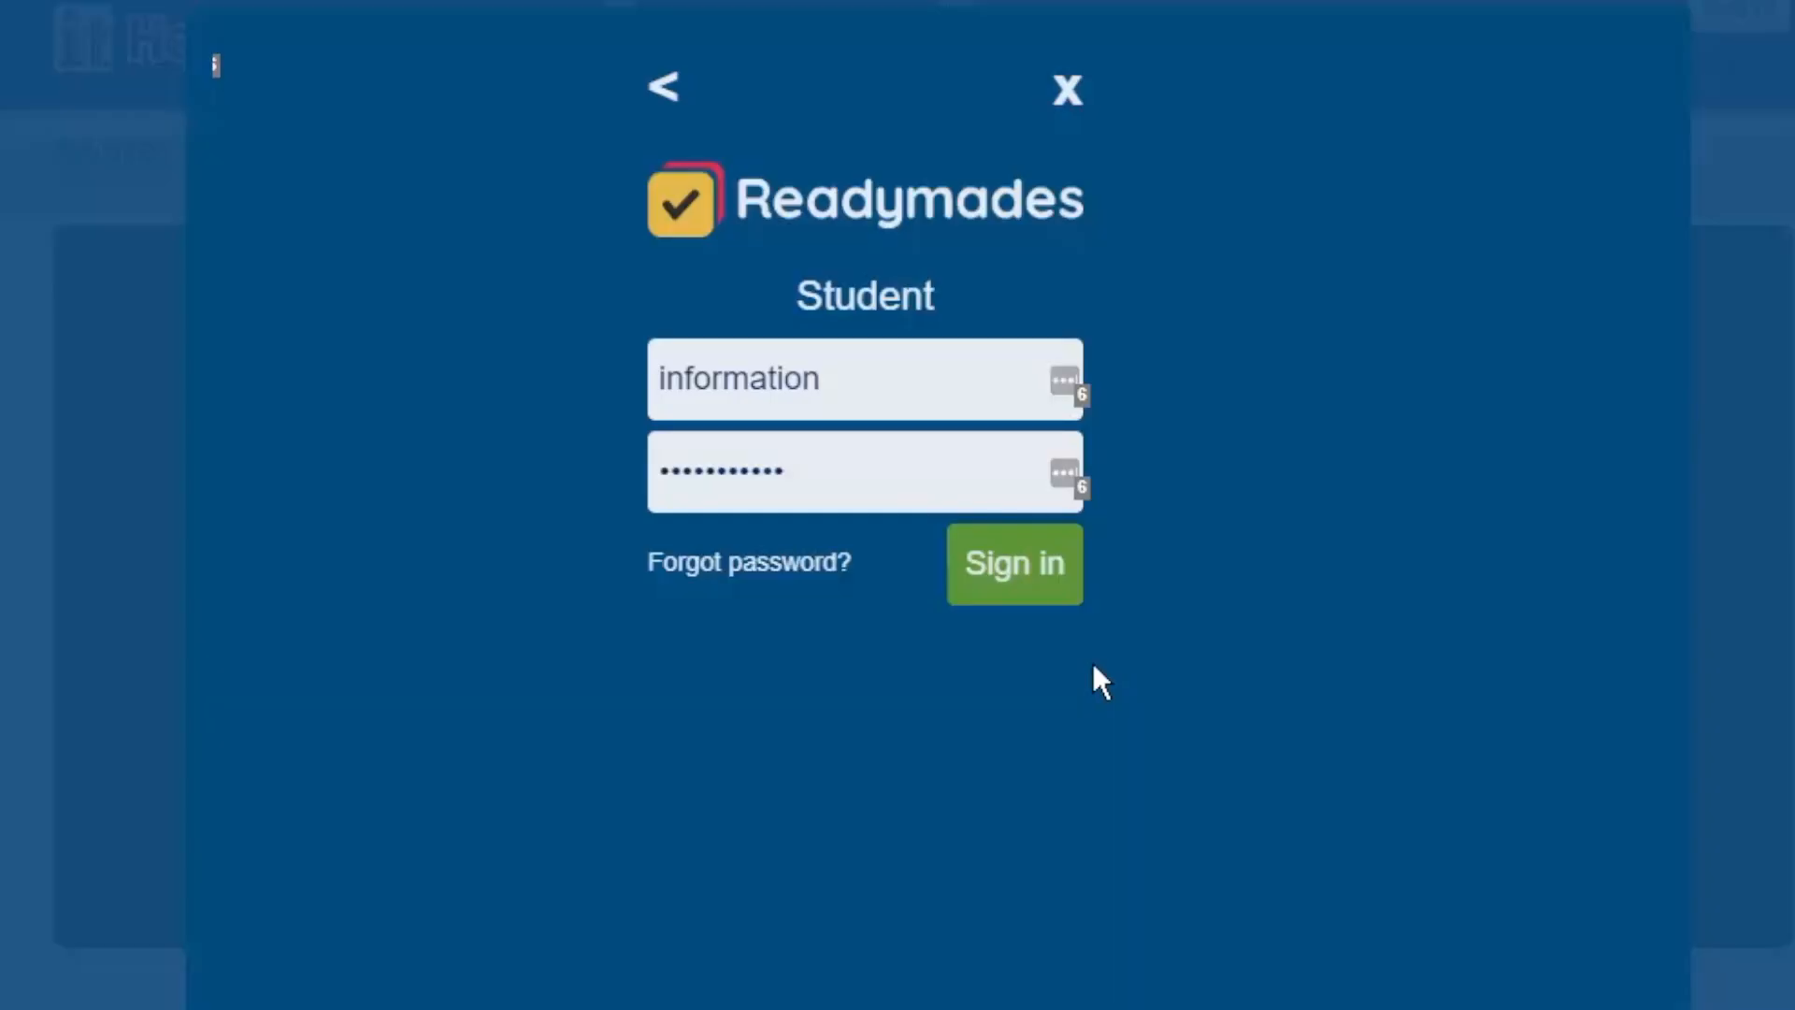
Sign in on the Student form and open the Numeracy shape activities catalogue.
left_click(1011, 563)
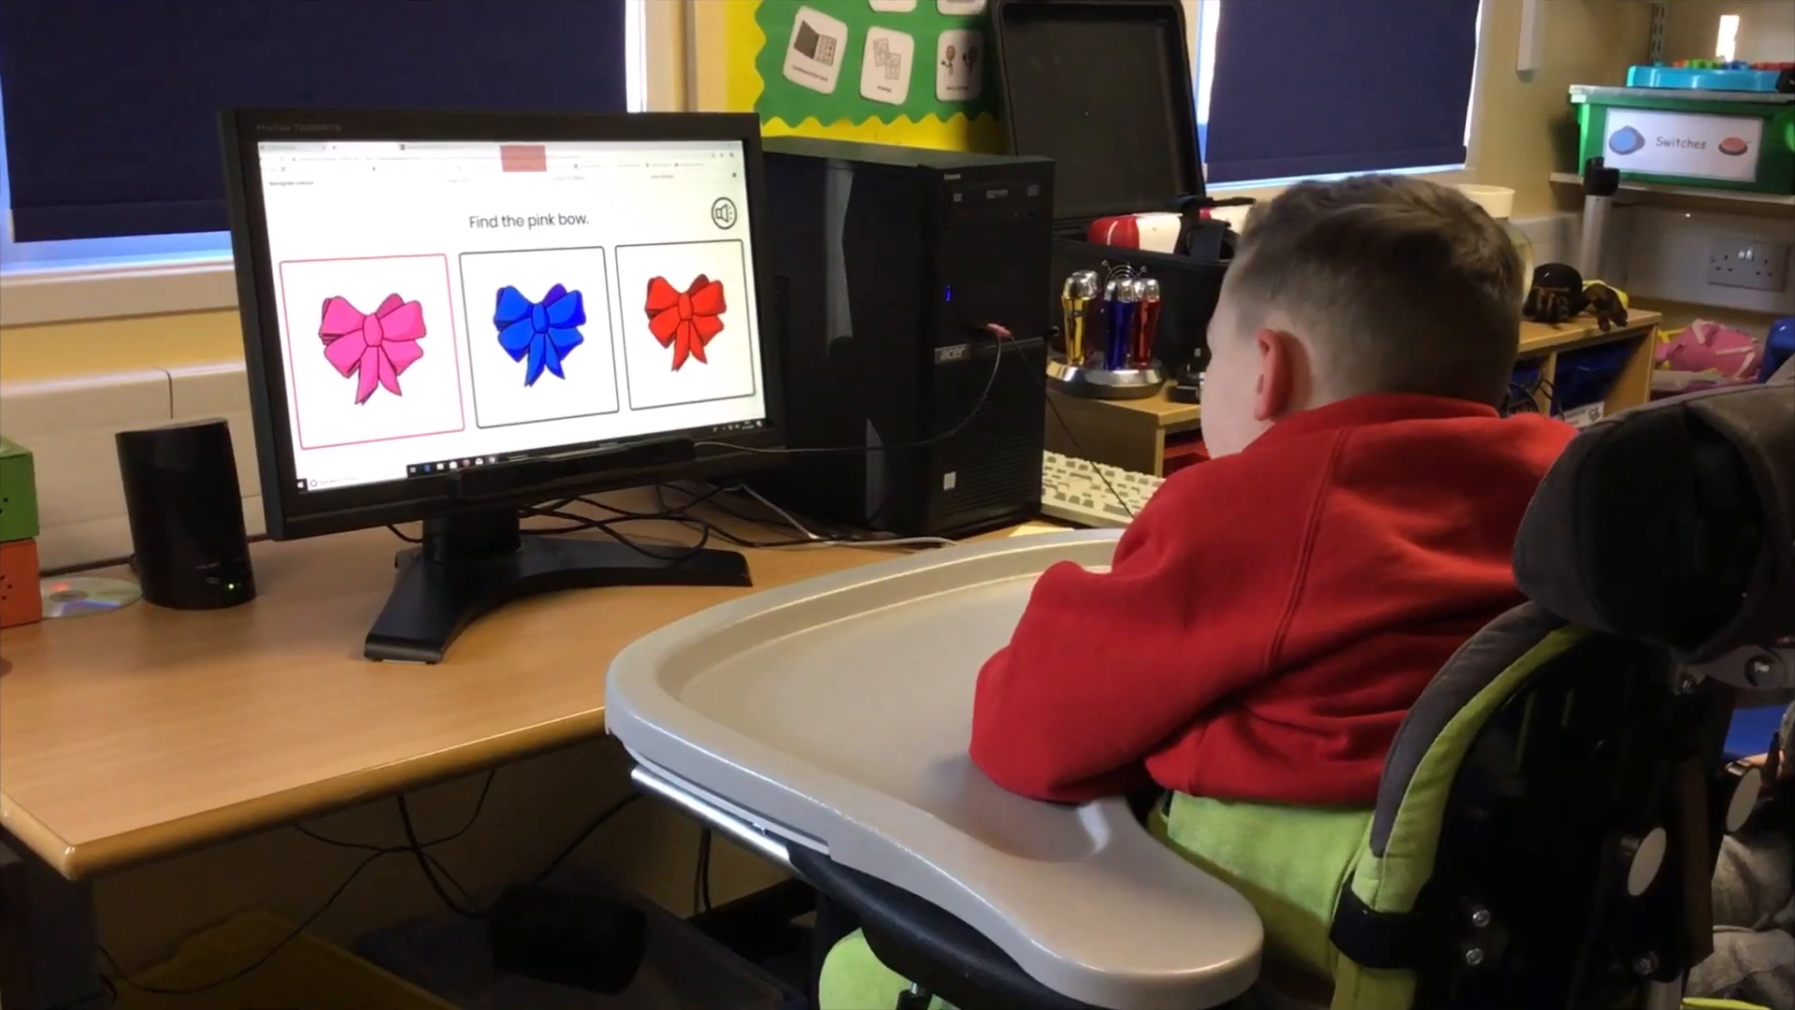
left_click(377, 332)
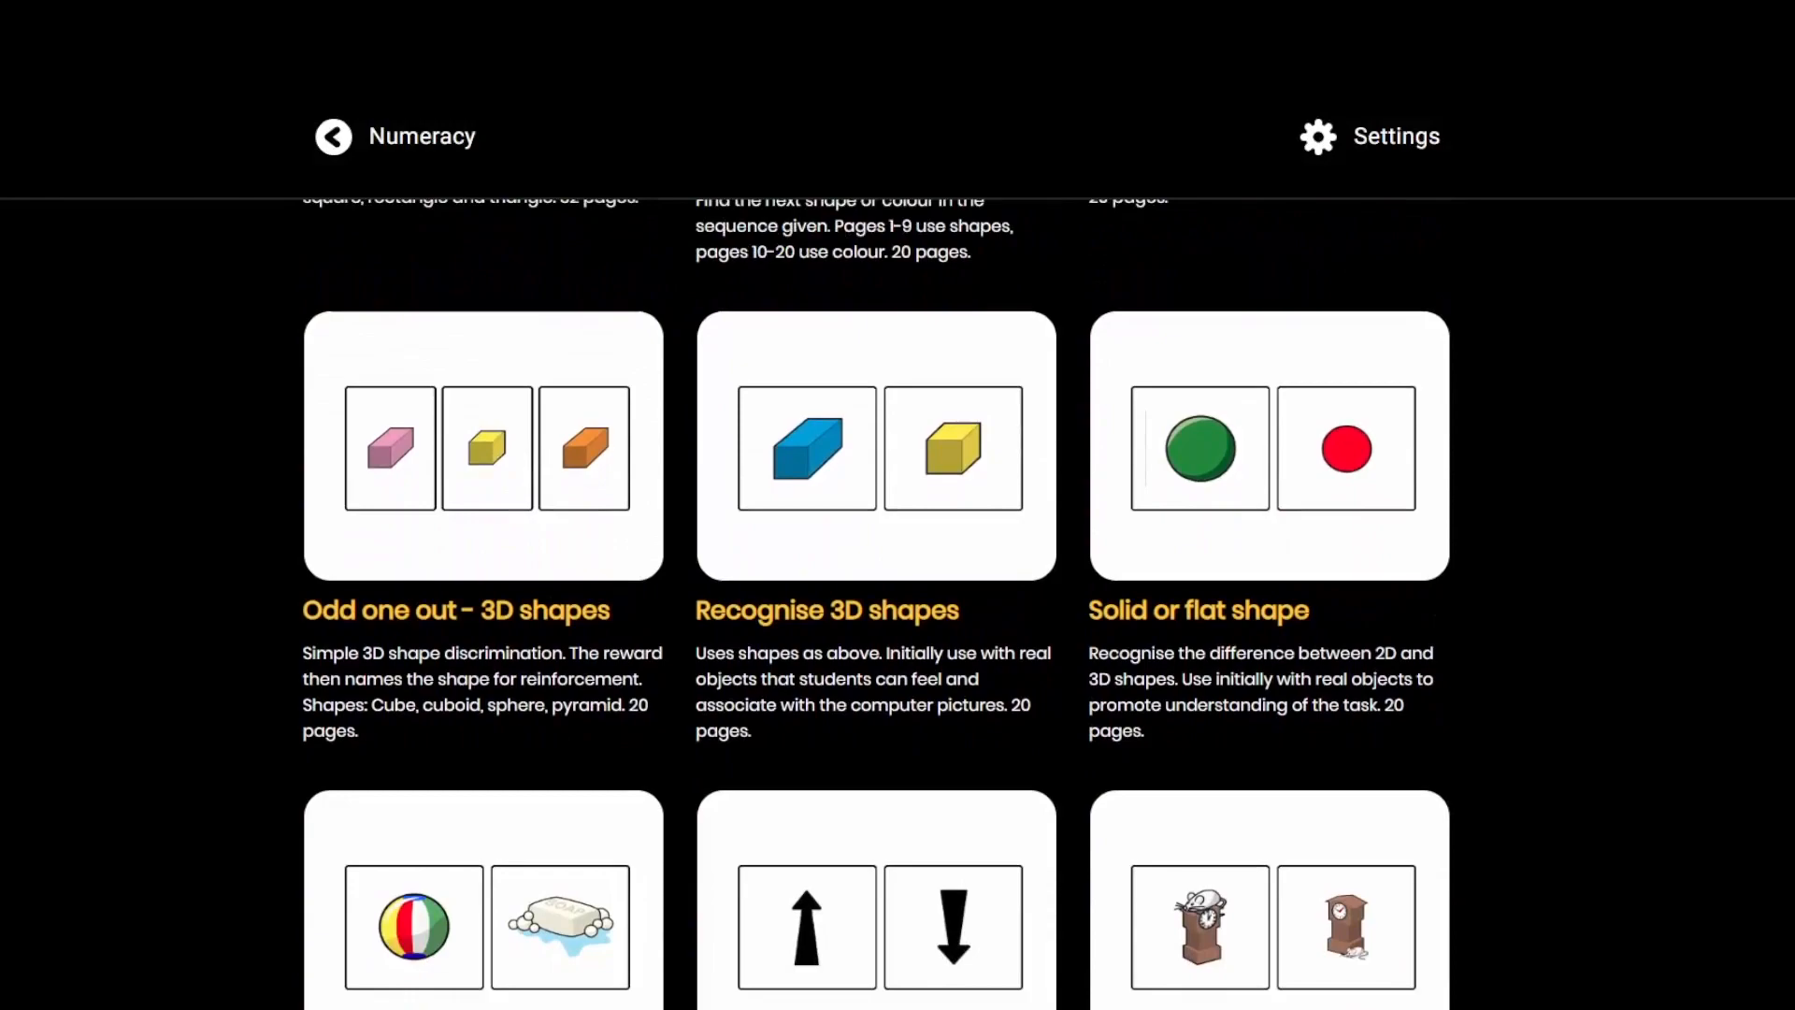
Scroll the catalogue and pick the star for 'What is the Sun?'.
scroll("down", 3)
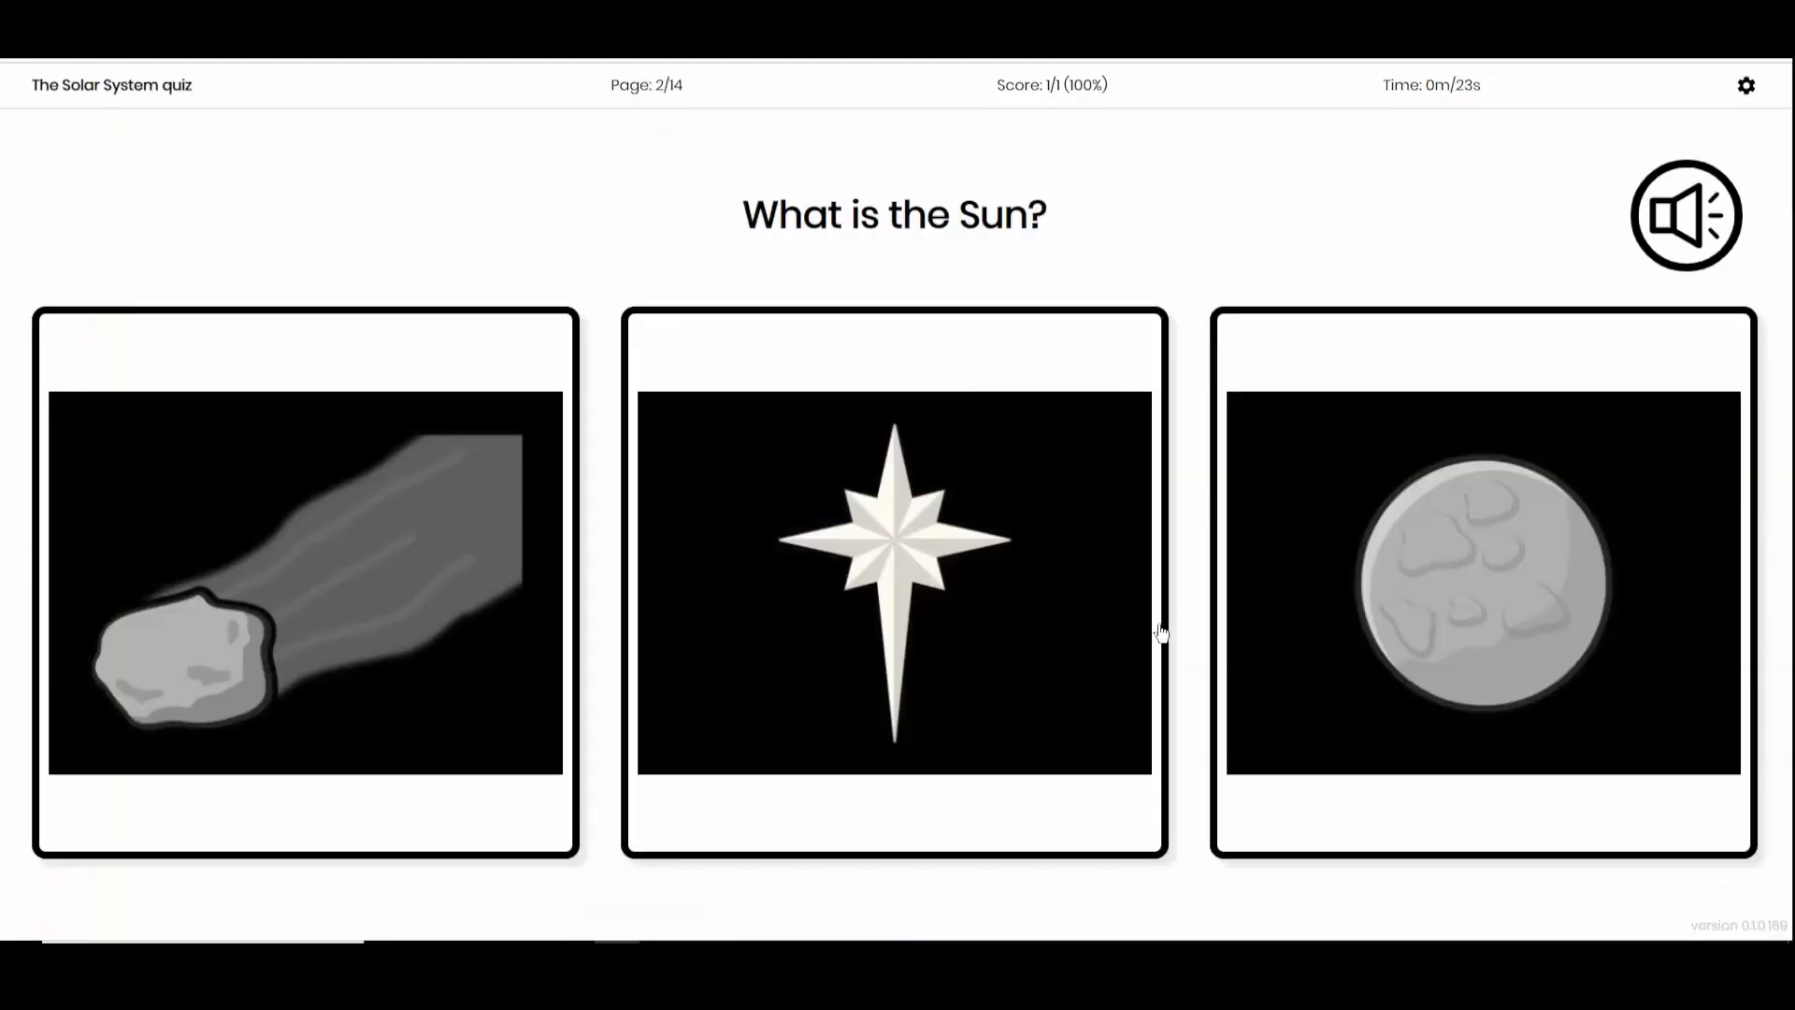
left_click(892, 578)
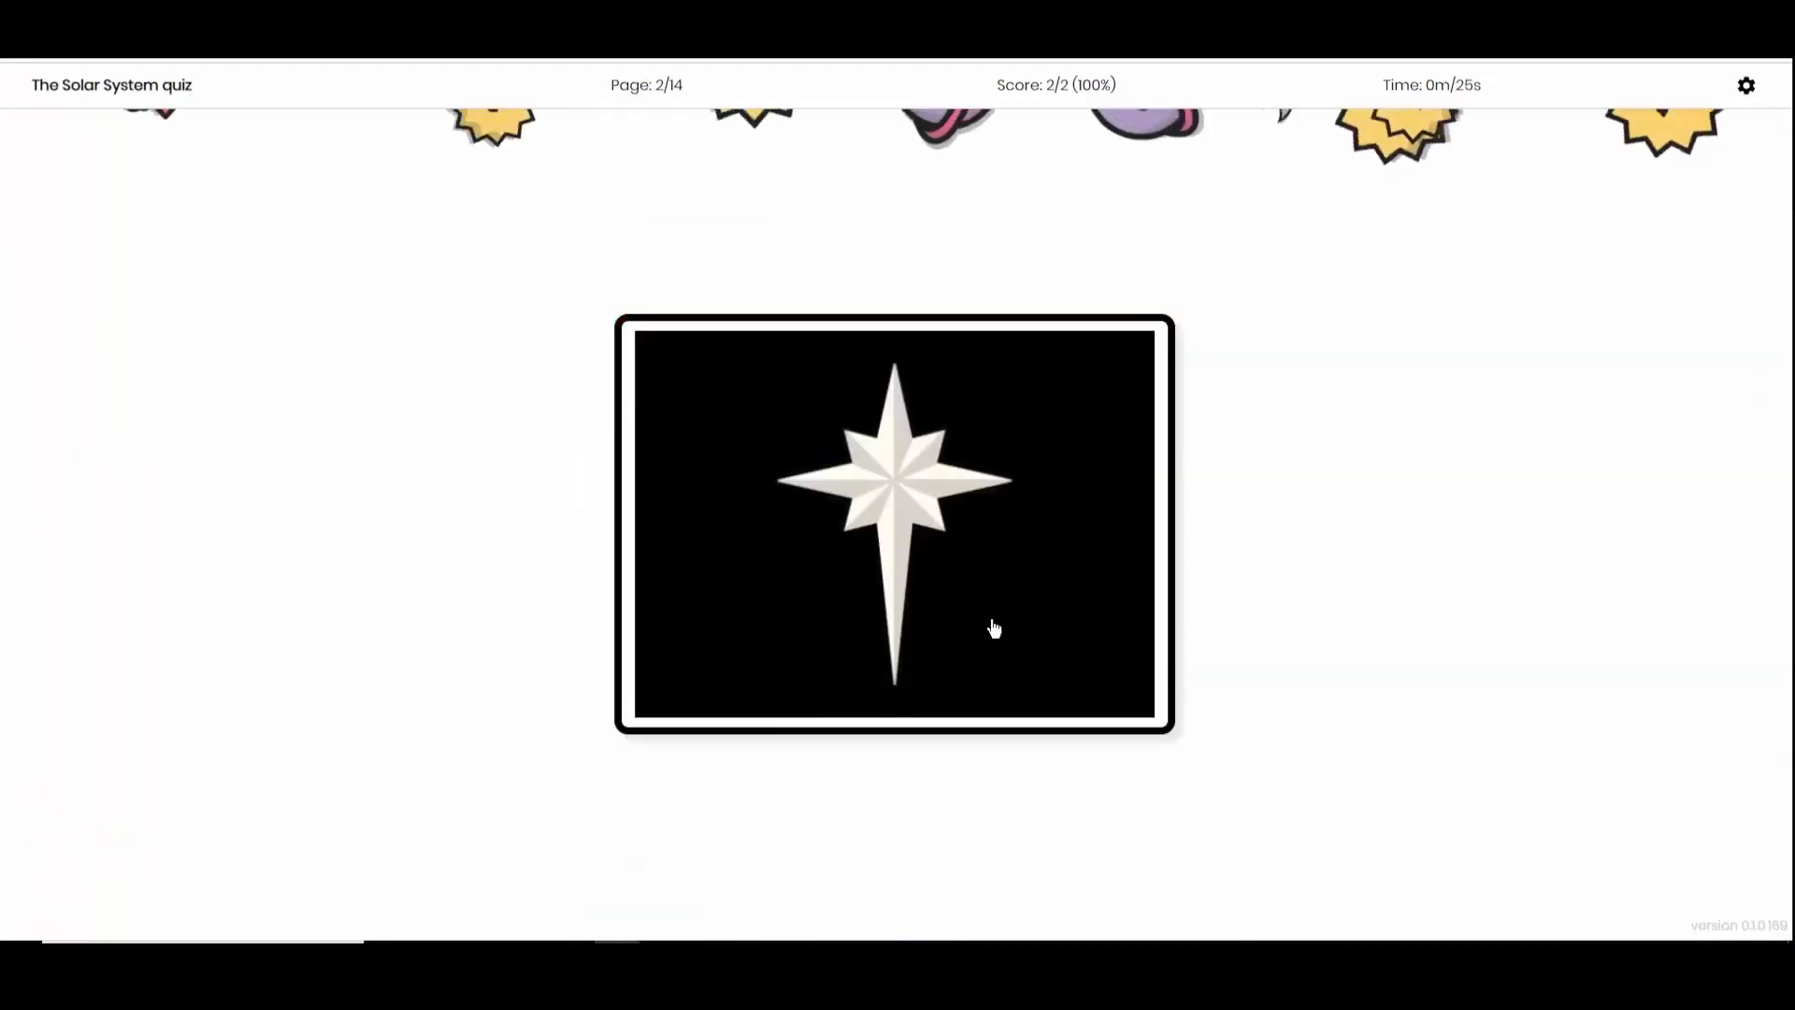